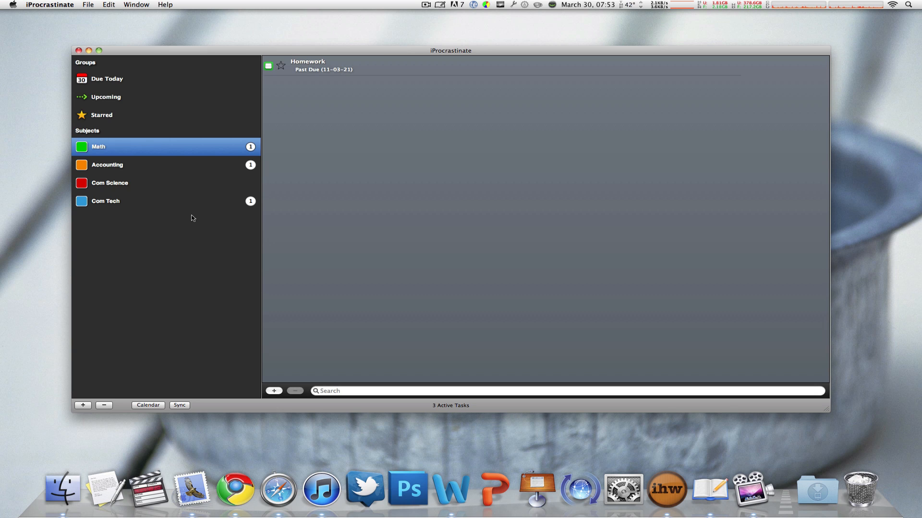
{"action": "mouse_move", "coordinate": [122, 84]}
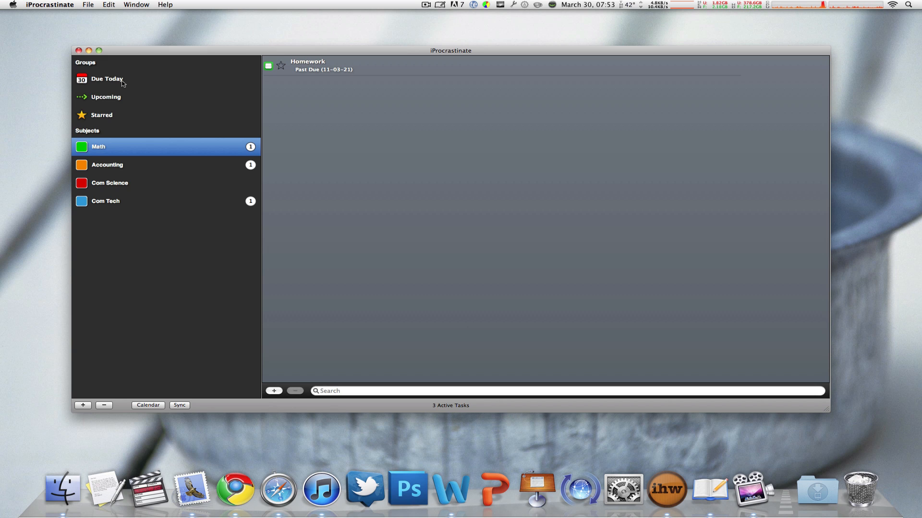